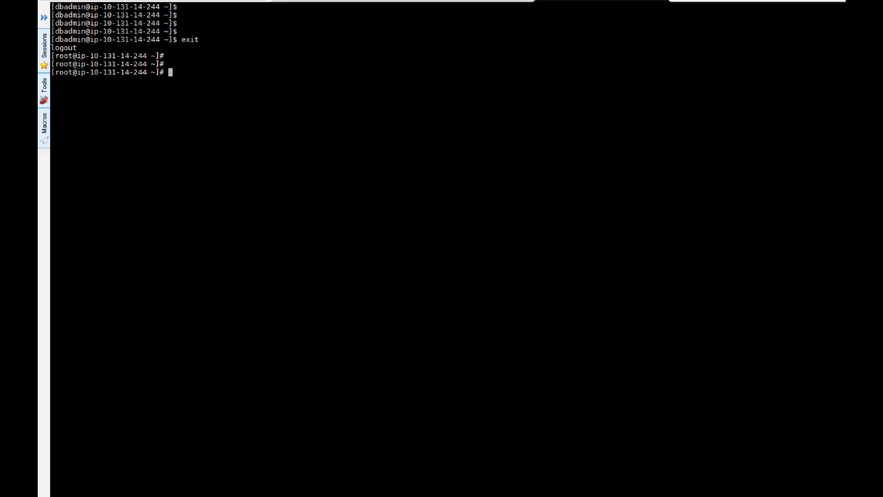
{"action": "mouse_move", "coordinate": [317, 79]}
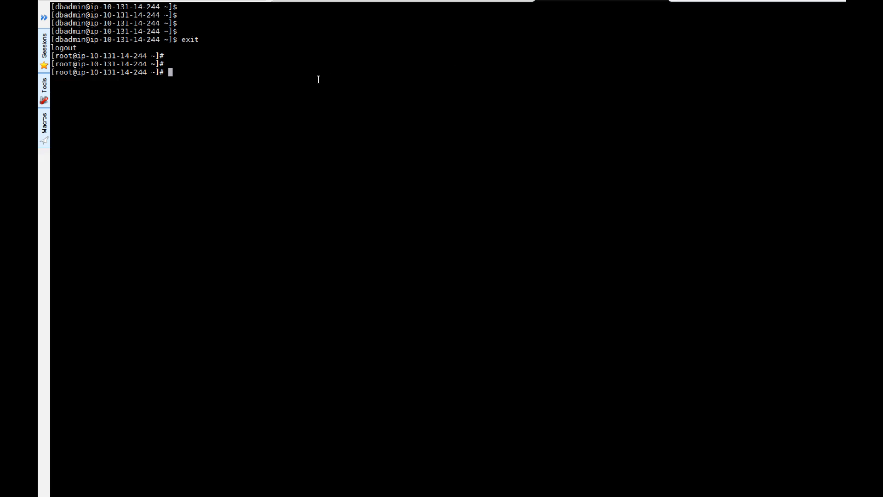
List the home directory with ll, confirm it is /root with pwd, and begin a vim command.
{"action": "type", "text": "ll"}
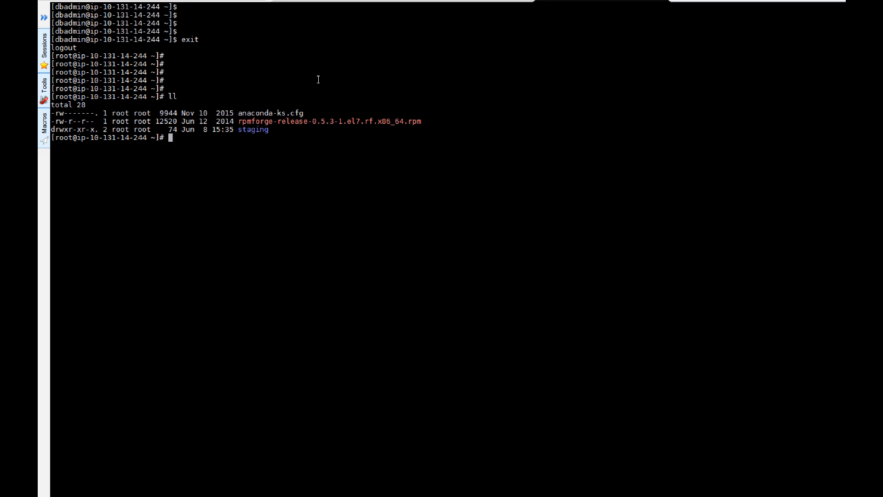
{"action": "type", "text": "pwd"}
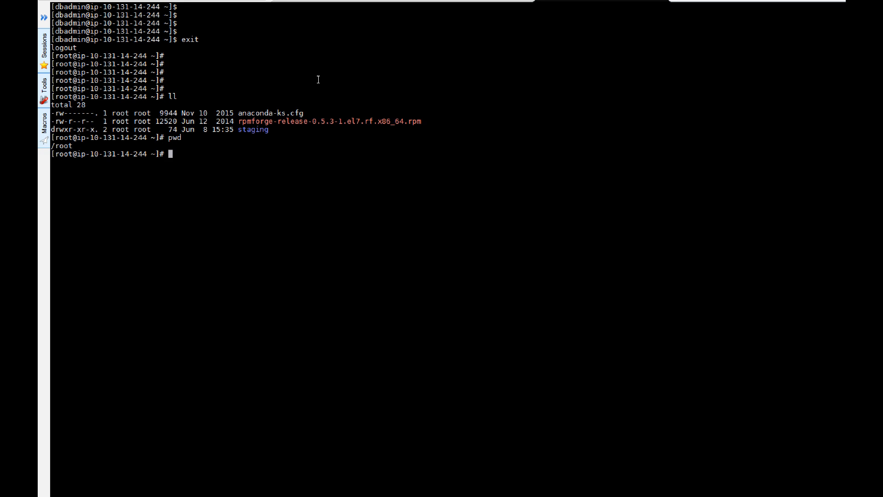
{"action": "type", "text": "vim"}
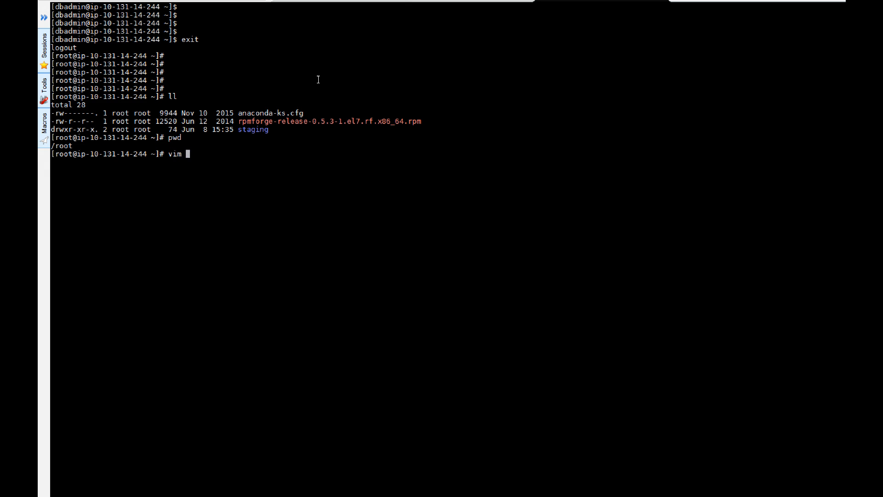
Create conf_vars.sh in vim defining the access key, secret key and ap-southeast-2 region.
{"action": "type", "text": "conf_vars.sh"}
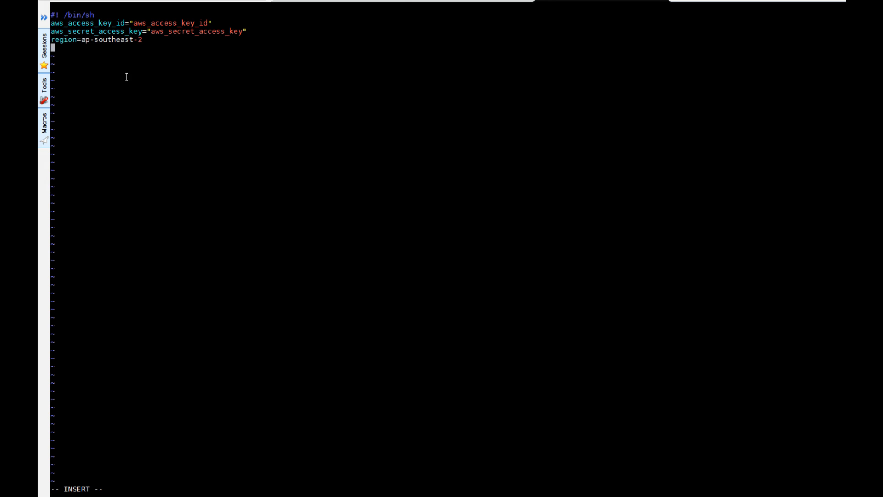
{"action": "mouse_move", "coordinate": [192, 37]}
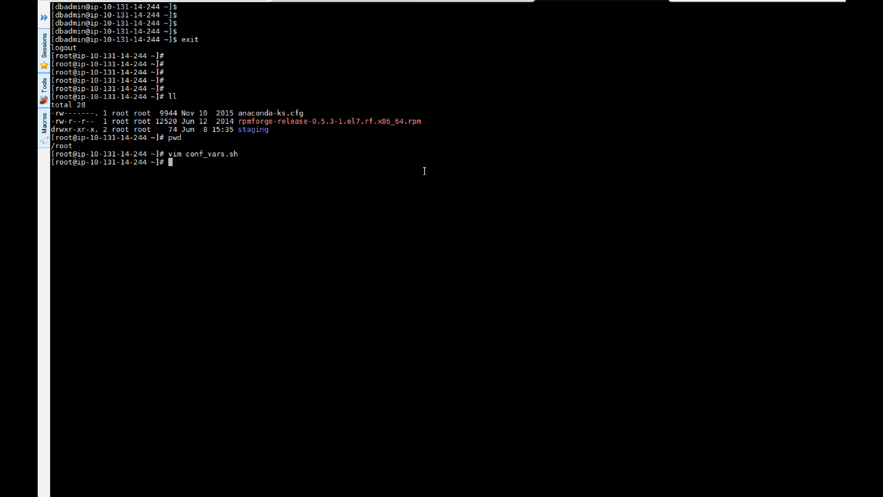
Give conf_vars.sh owner-only permissions with chmod 700.
{"action": "type", "text": "ch"}
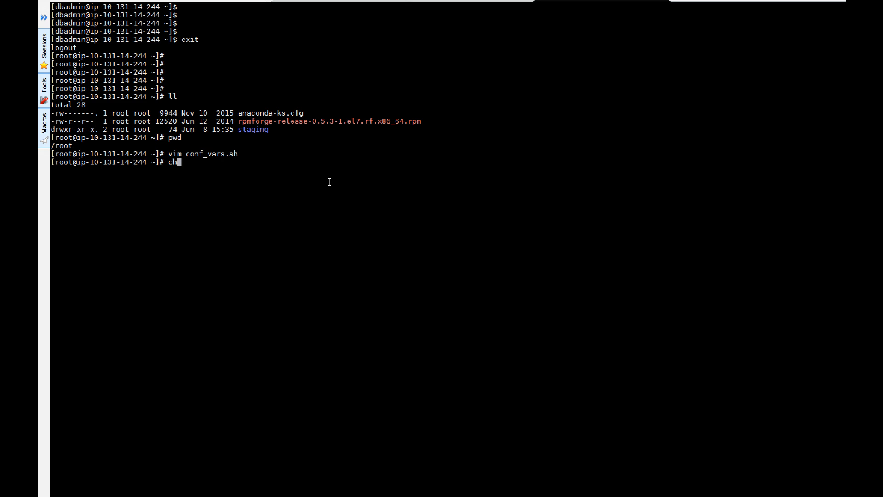
{"action": "type", "text": "mod 700 conf_vars.sh"}
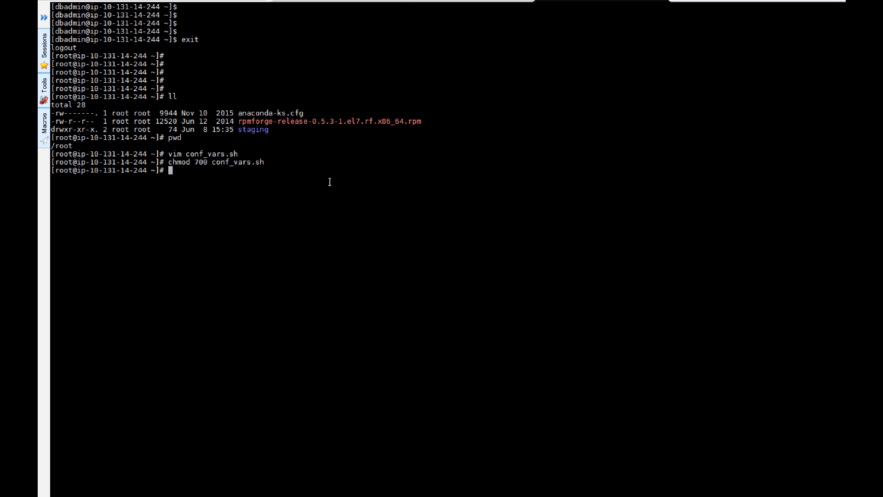
Create a new, empty install_aws_cli.sh file in vim.
{"action": "type", "text": "vim"}
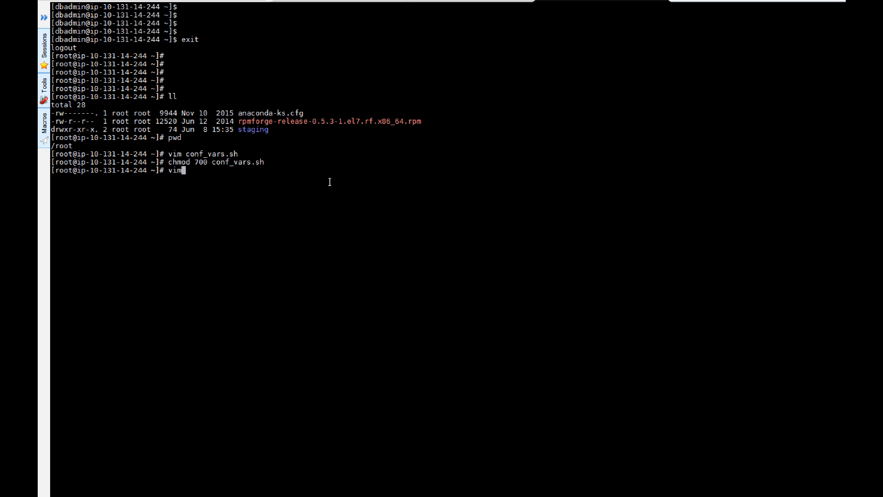
{"action": "type", "text": "instta"}
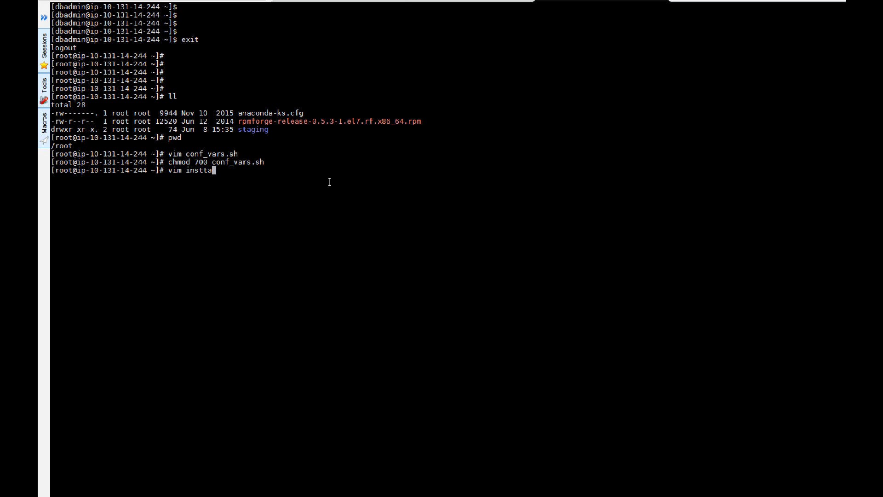
{"action": "type", "text": "ll_aws"}
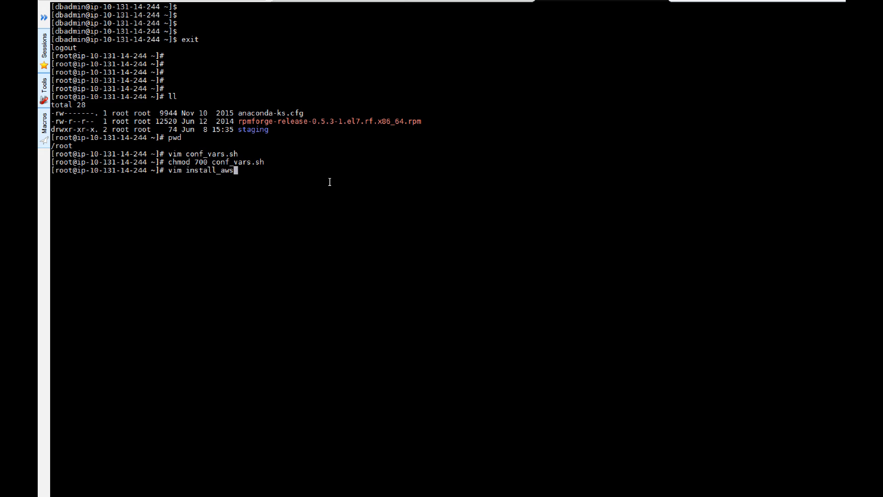
{"action": "type", "text": "c"}
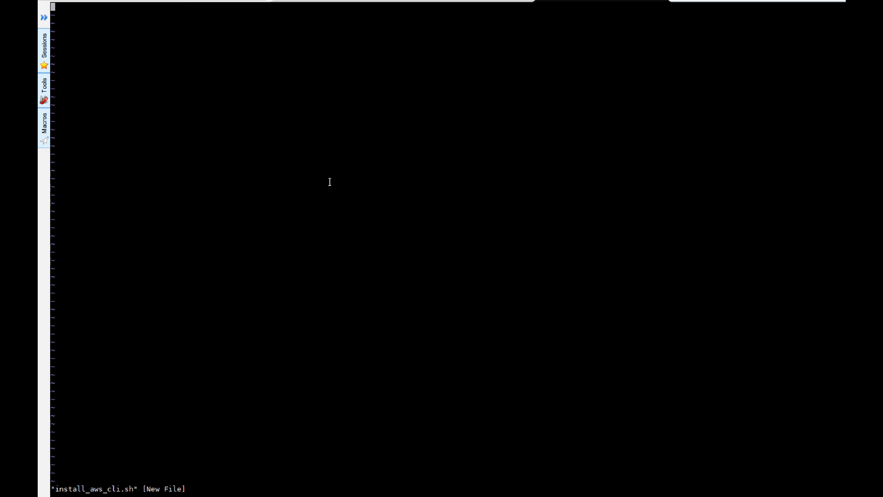
Enter the install script that sources conf_vars.sh, installs the AWS CLI bundle and writes credentials and config.
{"action": "key", "text": "i"}
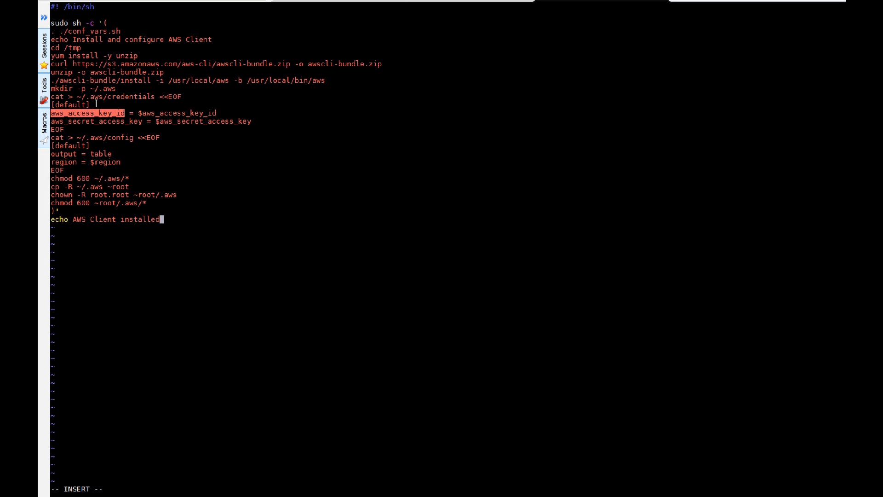
{"action": "mouse_move", "coordinate": [120, 96]}
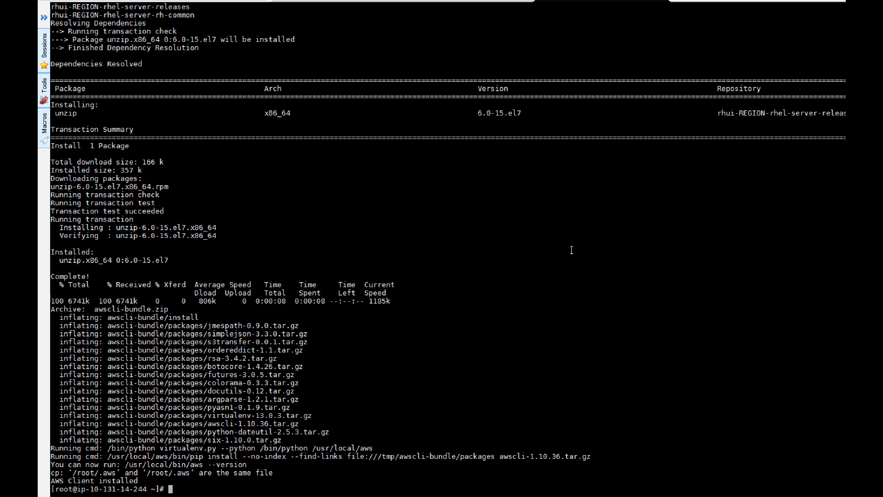
Verify the CLI reports aws-cli/1.10.36, then query aws ec2 describe-regions.
{"action": "type", "text": "a"}
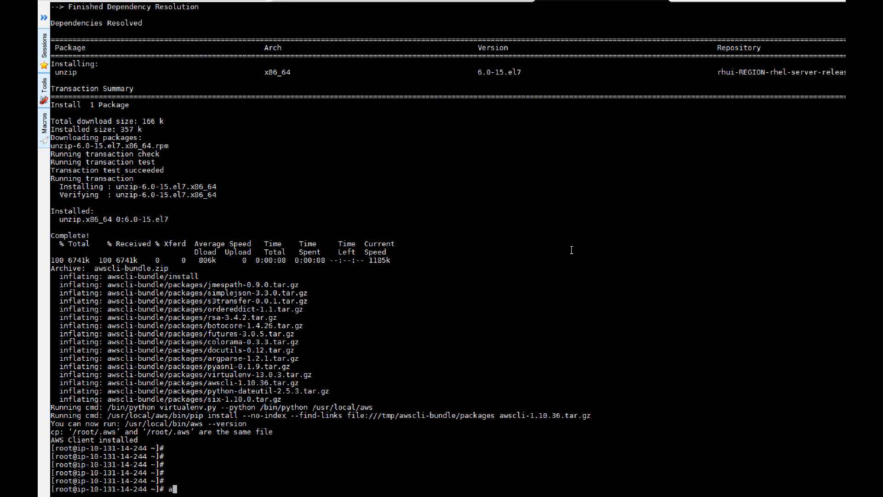
{"action": "type", "text": "ws --version"}
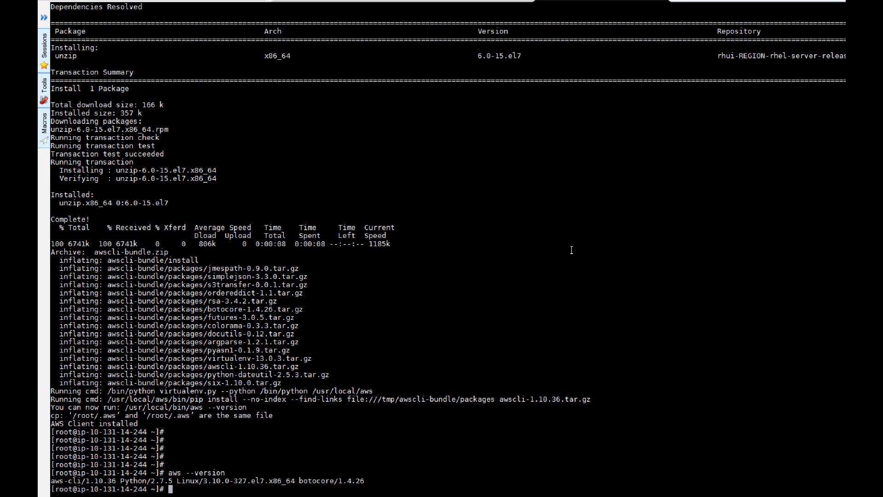
{"action": "type", "text": "aws ec2 describe-regions"}
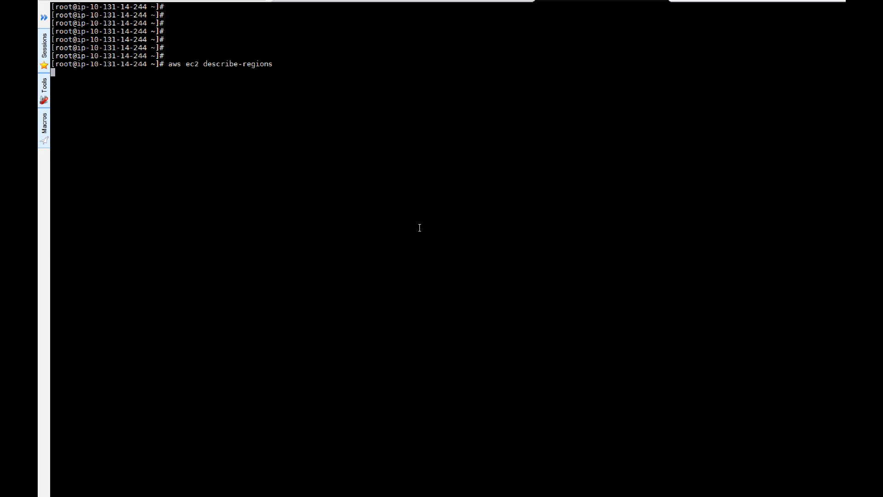